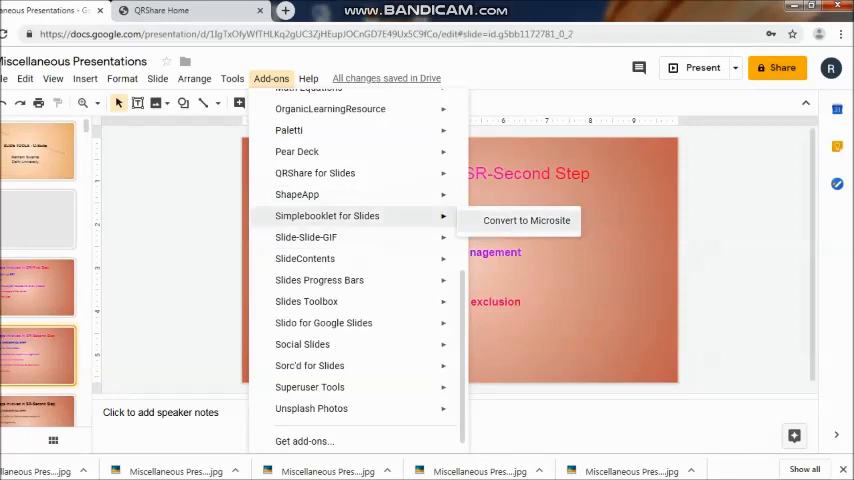
Launch Convert to Microsite from the Simplebooklet add-on and start converting the slides
click(526, 220)
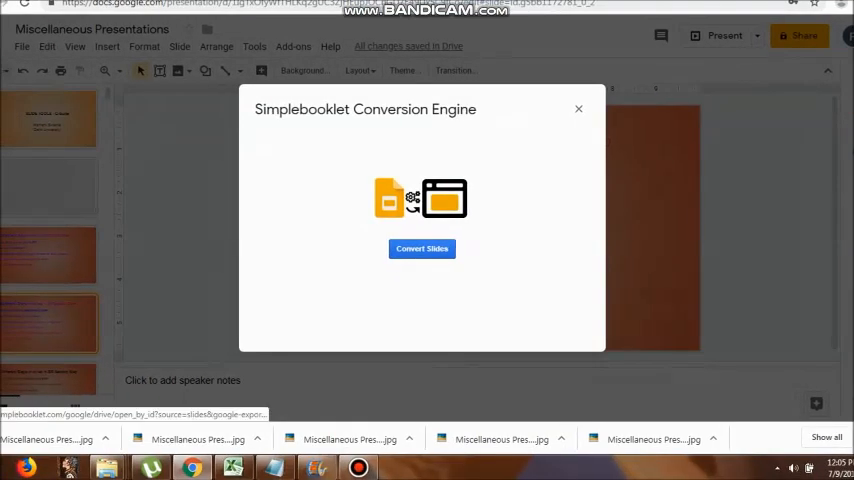
click(421, 248)
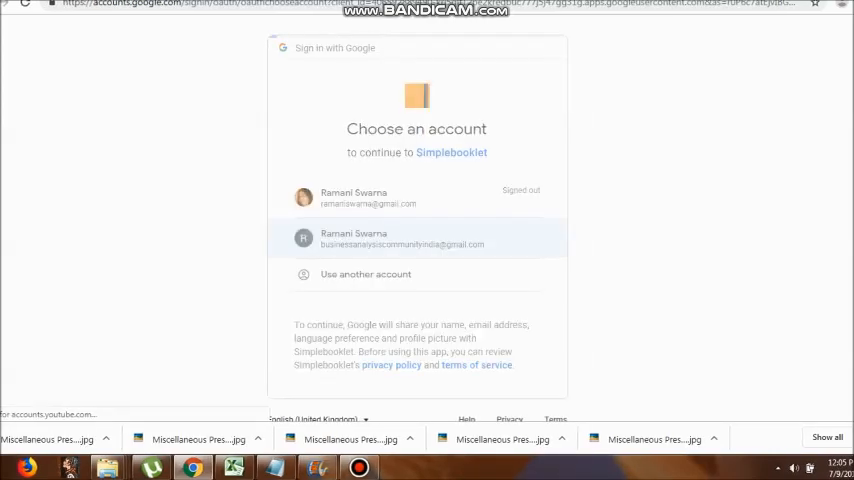
Choose the second Google account and allow Simplebooklet access to it
click(400, 238)
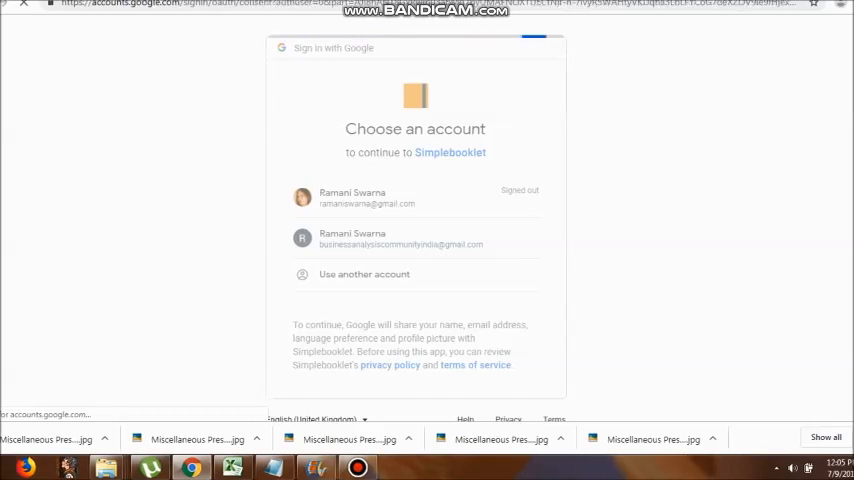
click(401, 238)
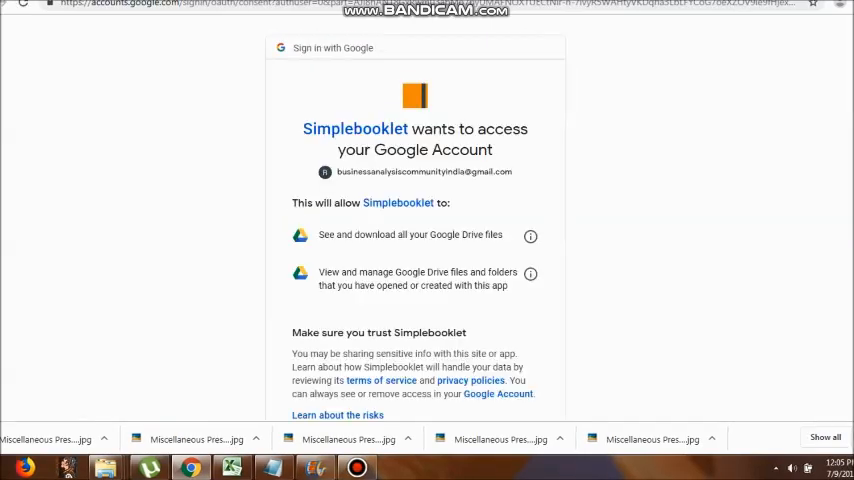
scroll(down, 3)
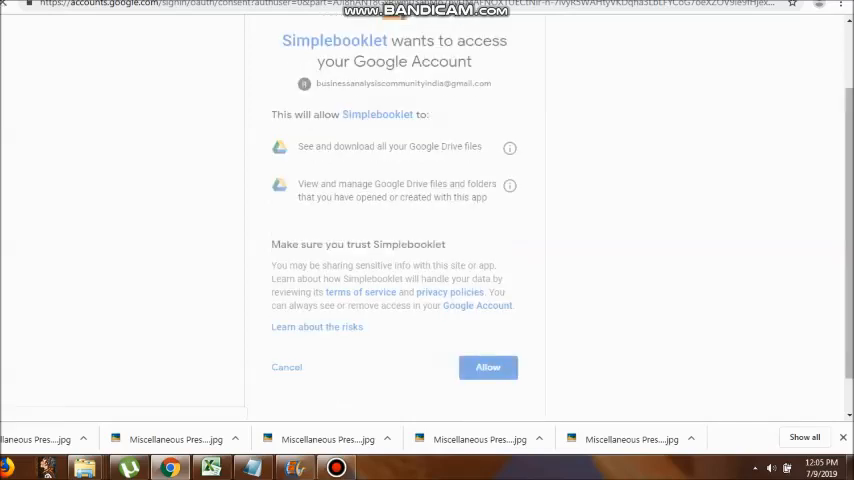
click(488, 367)
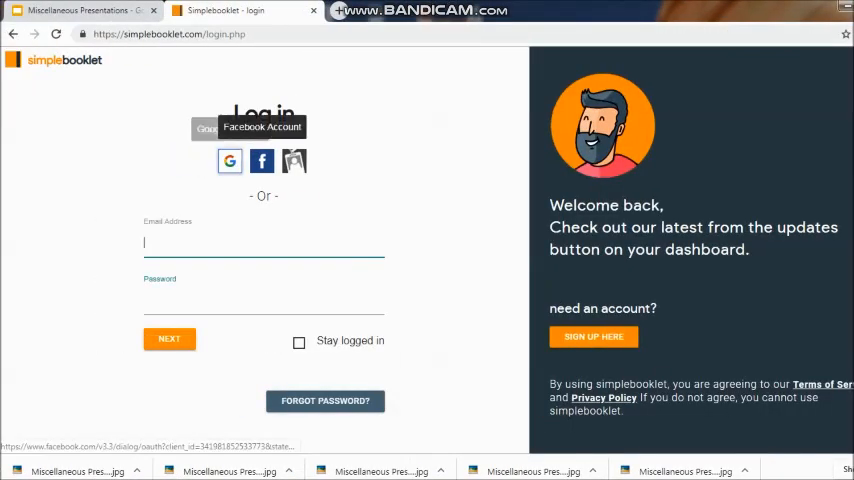
Log in to Simplebooklet with the Google account so the Drive file is received
click(230, 161)
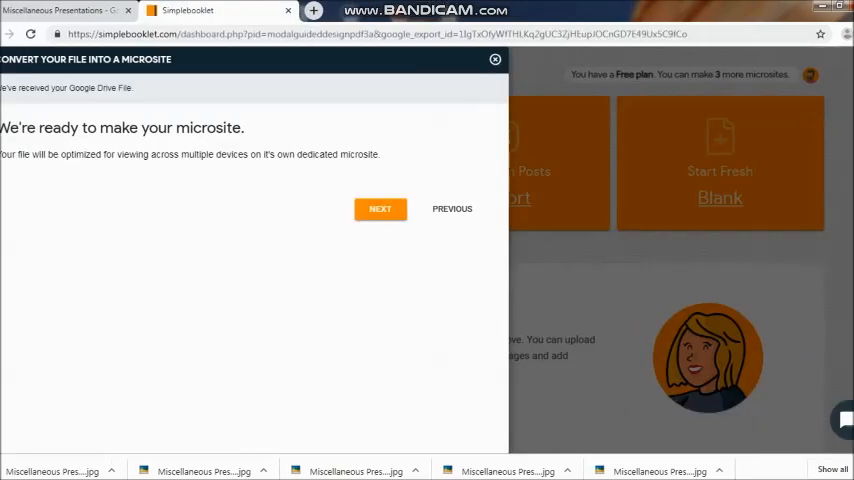
Proceed from the conversion dialog to the microsite details form
click(379, 208)
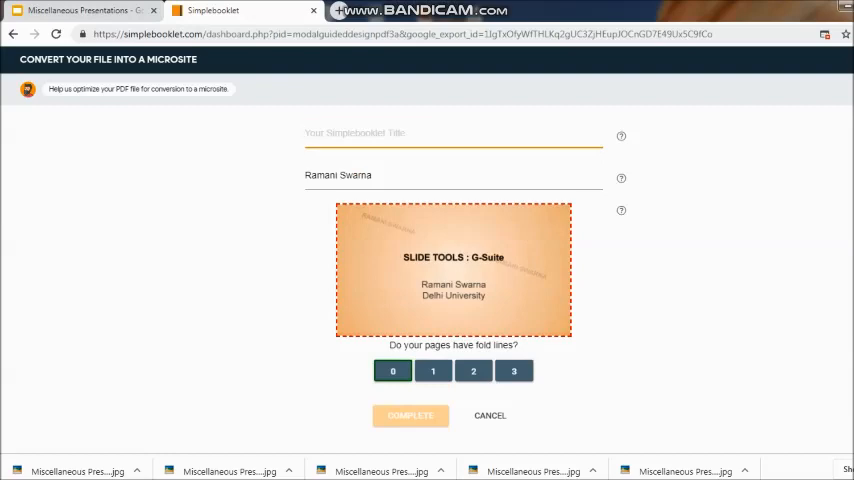
Title the microsite 'MY first booklet' and complete the conversion
text(M)
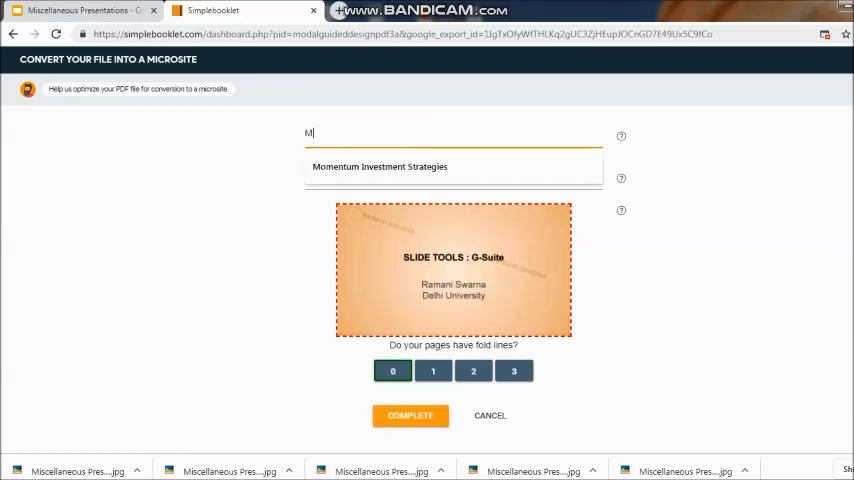
text(Y)
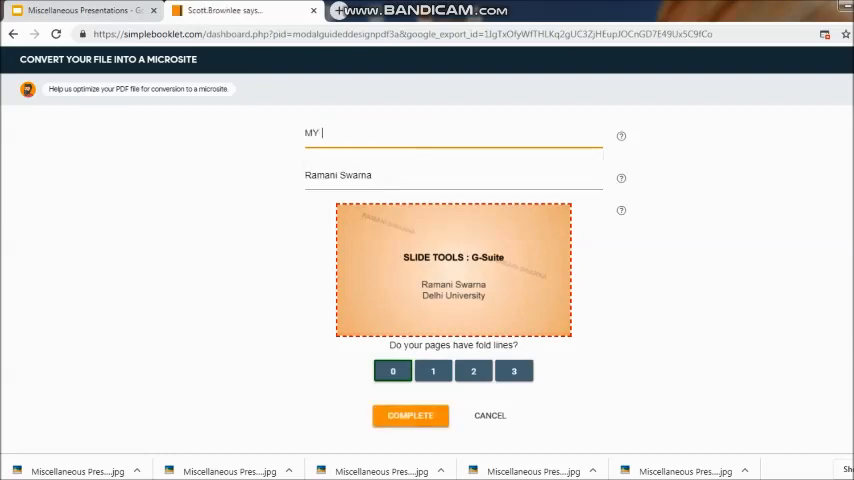
text(first)
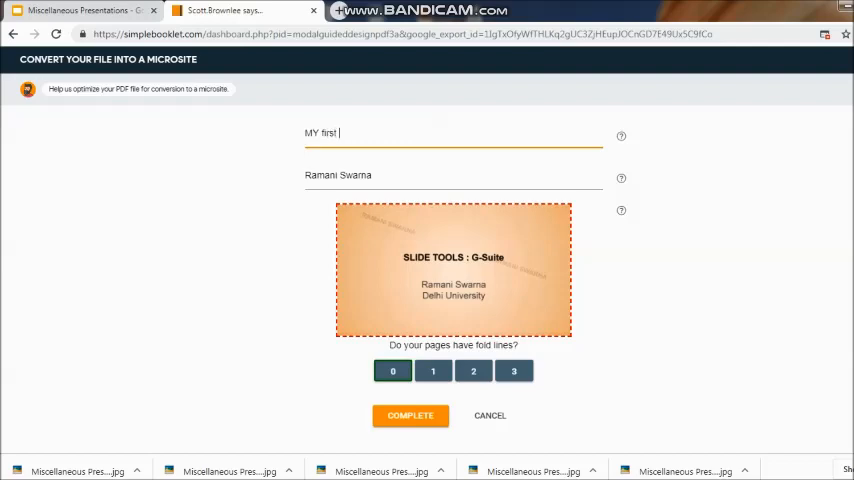
text(booklet)
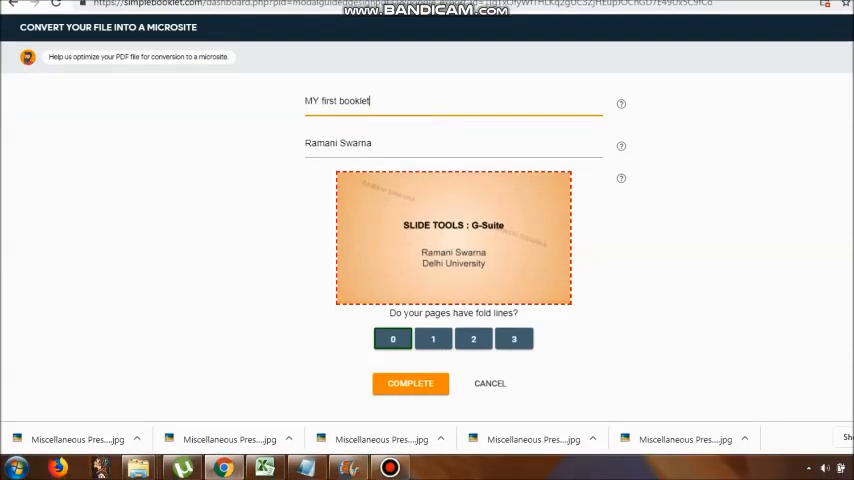
click(410, 383)
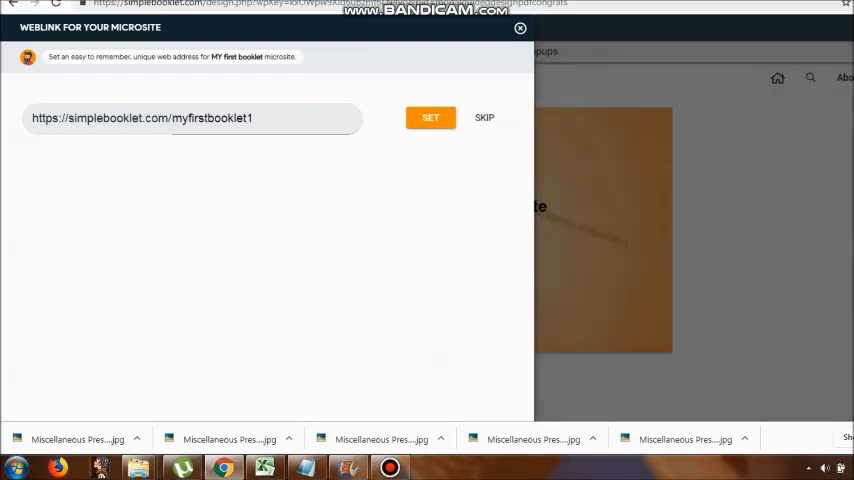
Accept the suggested web address for the microsite's weblink
click(430, 117)
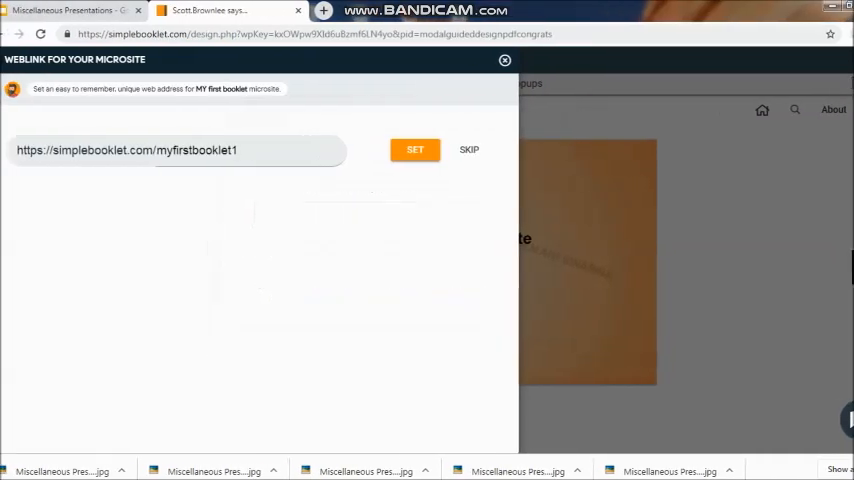
click(415, 149)
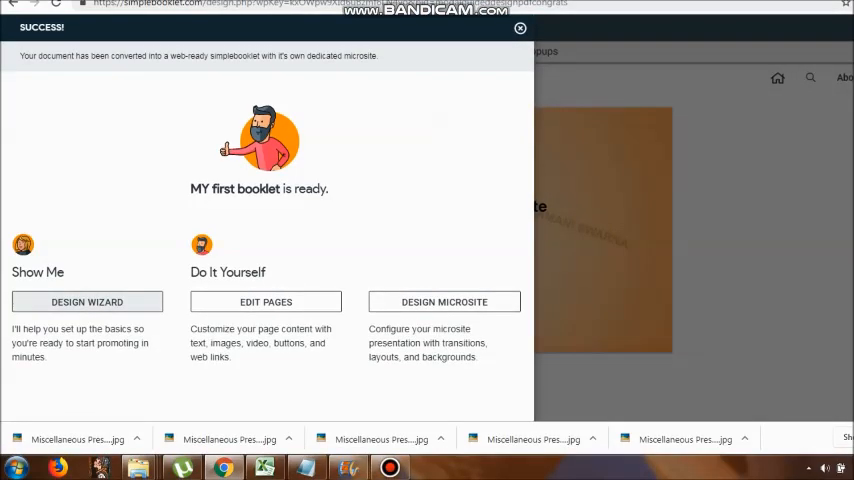
Start the Design Wizard at its About step
click(87, 301)
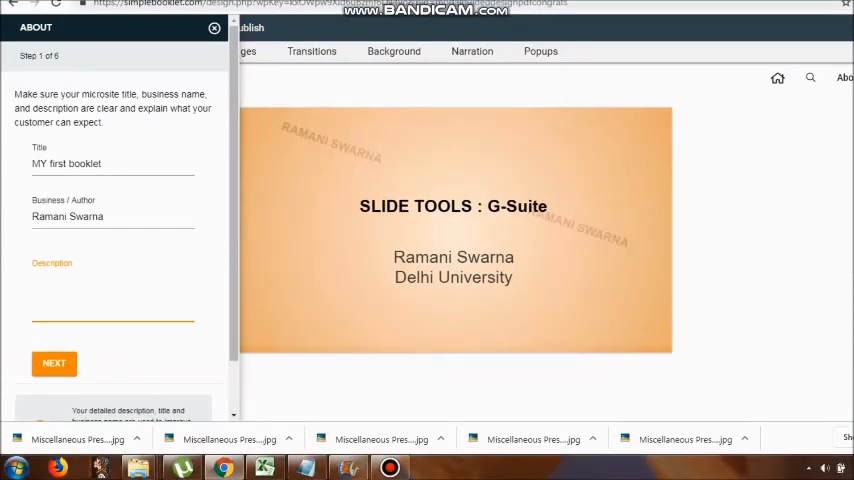
Enter the description 'My Book' and advance to the contact menu step
text(My)
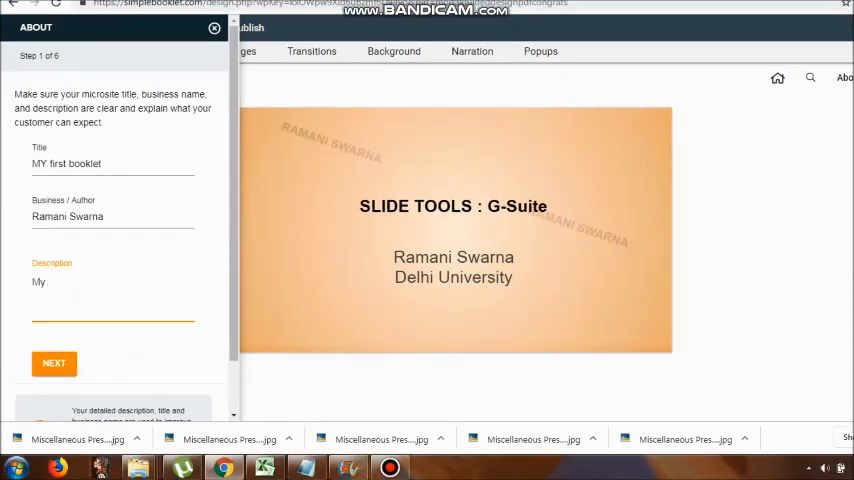
text(Book)
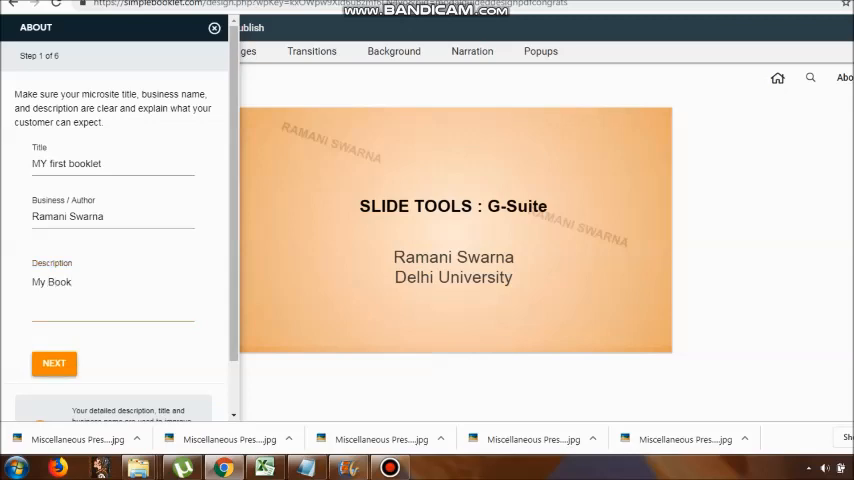
click(54, 363)
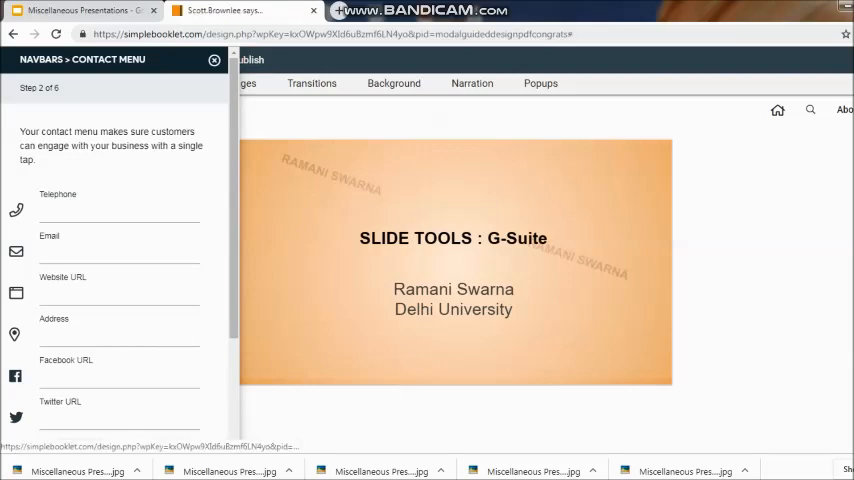
Advance past the contact menu step to finish the wizard
click(214, 59)
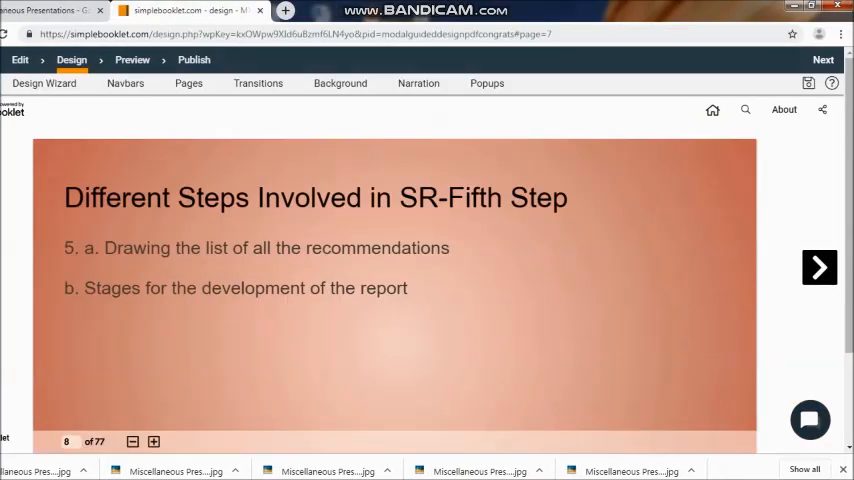
Close the support chat and bring up the Microsite Navbars settings panel
scroll(down, 3)
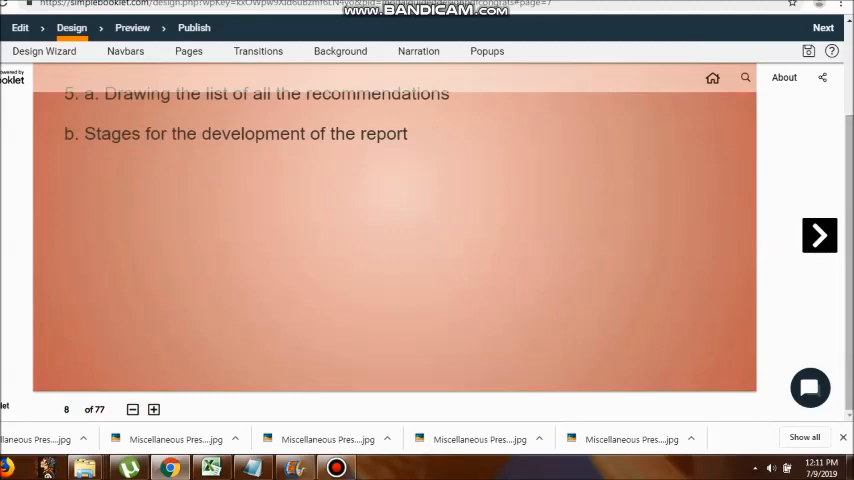
click(810, 388)
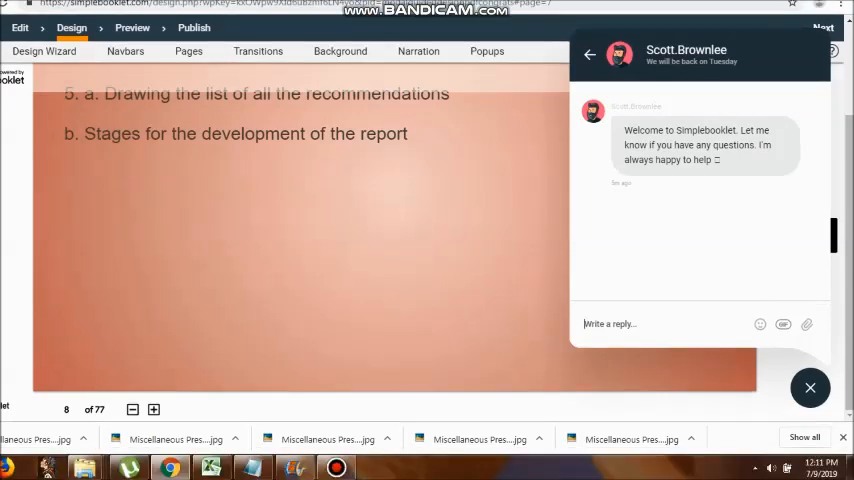
click(810, 388)
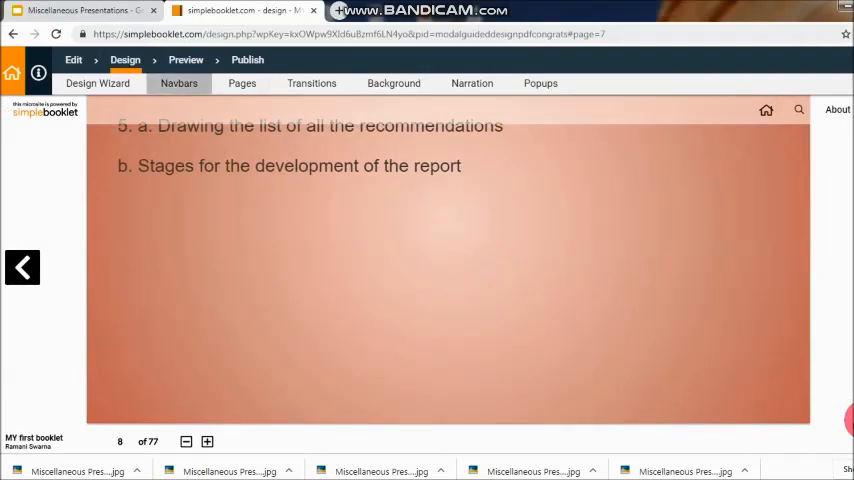
click(178, 83)
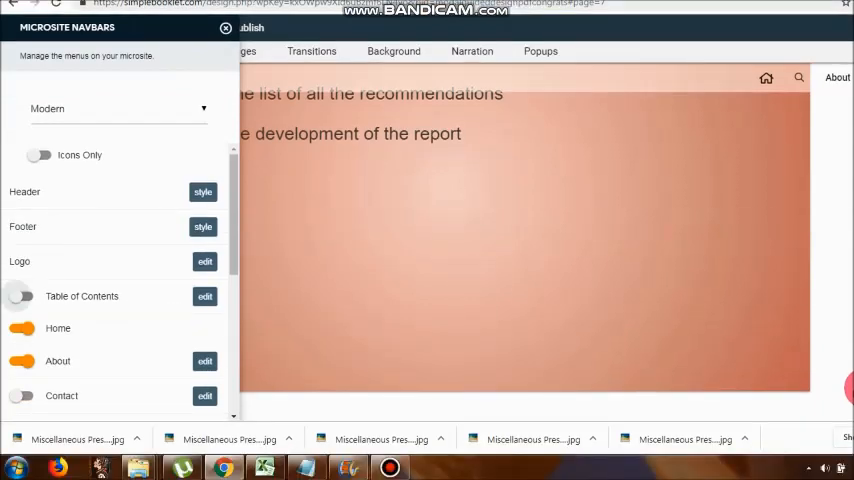
Switch the microsite navbar to Icons Only and bring up the Table of Contents editor
click(204, 296)
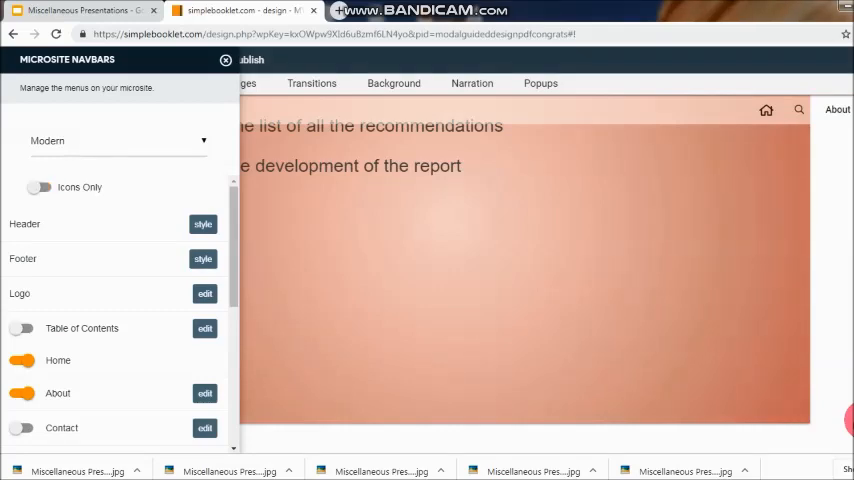
click(40, 187)
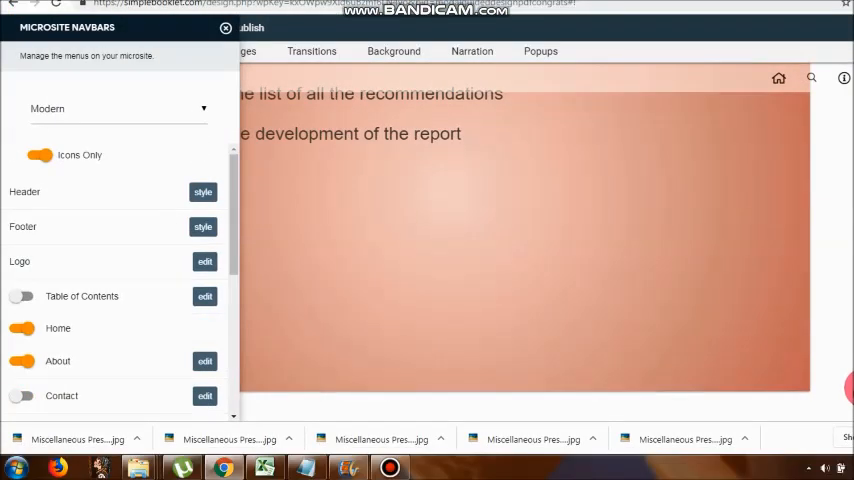
click(204, 296)
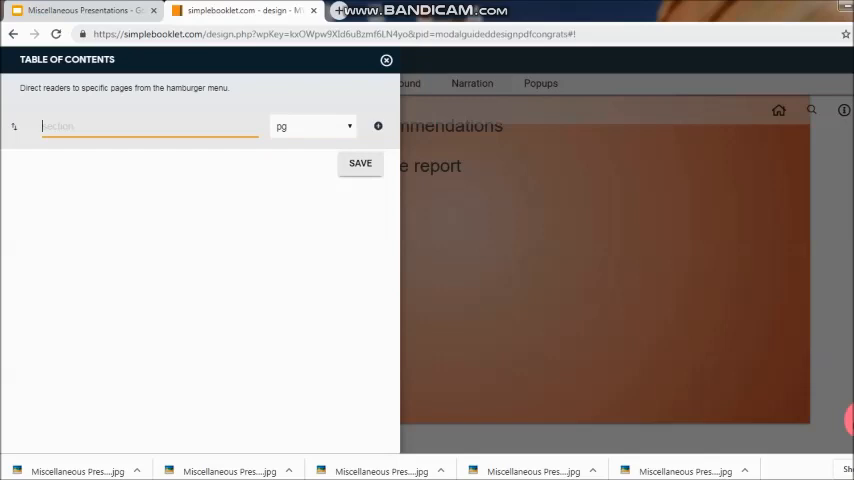
Enter table of contents sections 'First', '2nd' and a newly added '3rd' row
text(First)
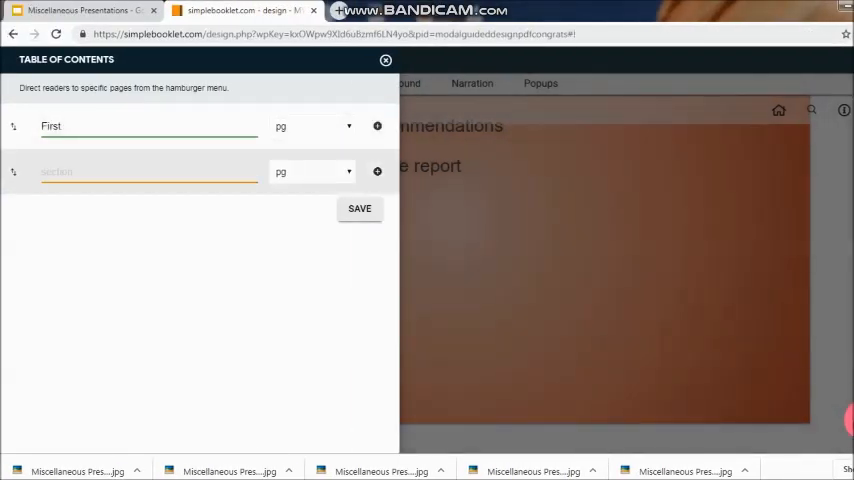
text(2nd)
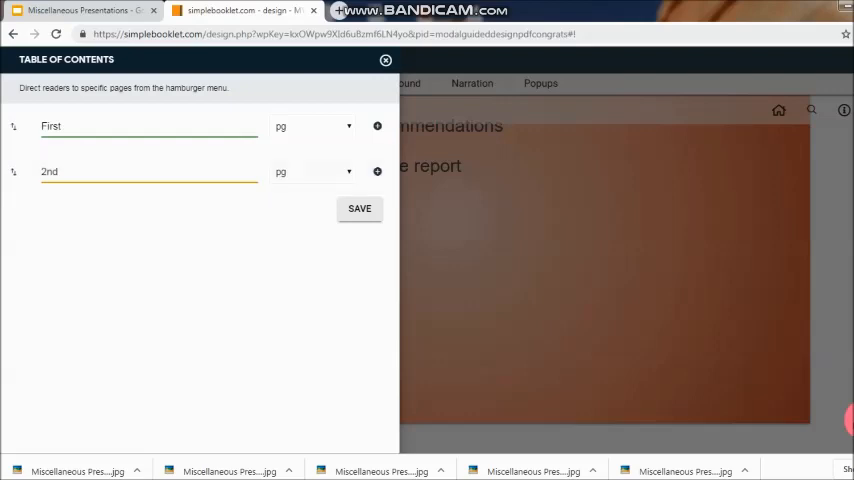
click(377, 171)
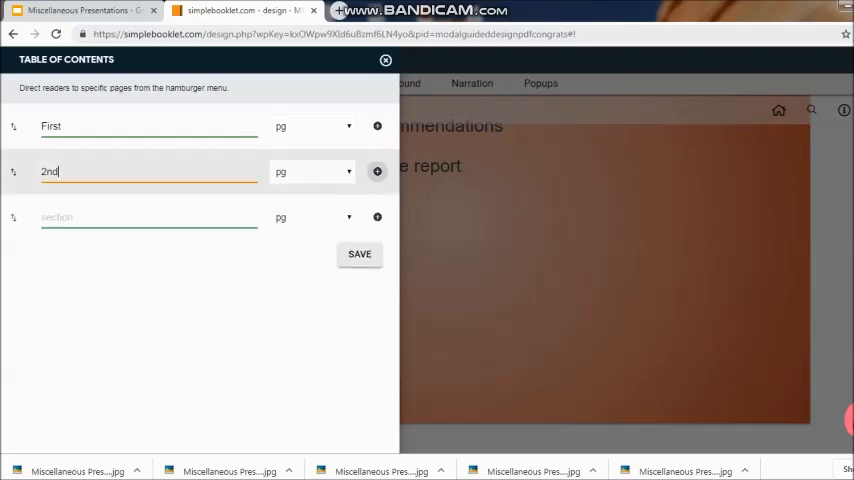
click(149, 217)
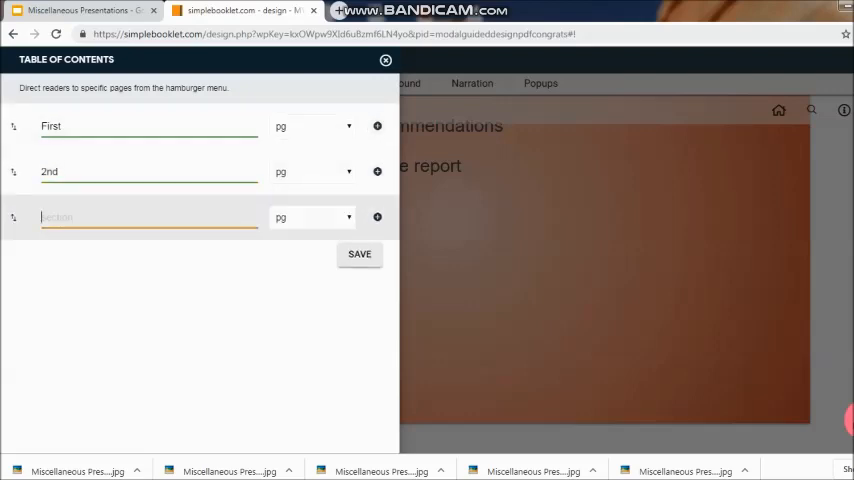
text(3rd)
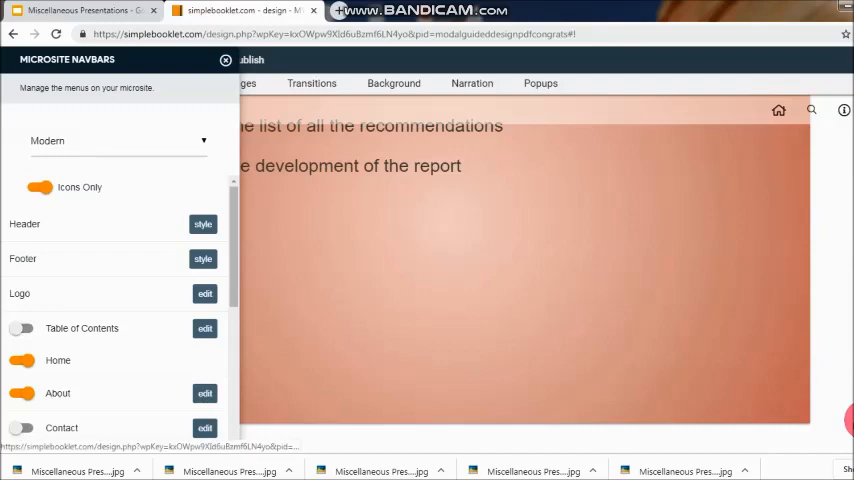
Scroll down the navbar options past Sharing, Page Numbers, Zoom Tools and Search Button
scroll(down, 3)
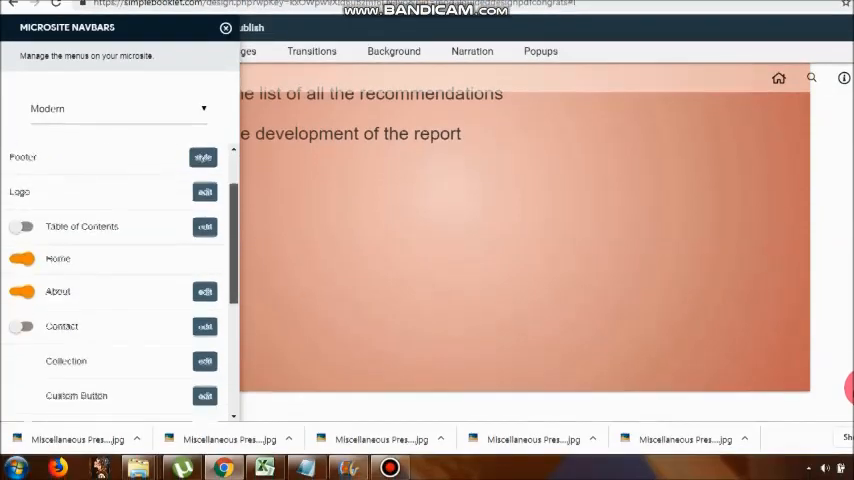
scroll(down, 3)
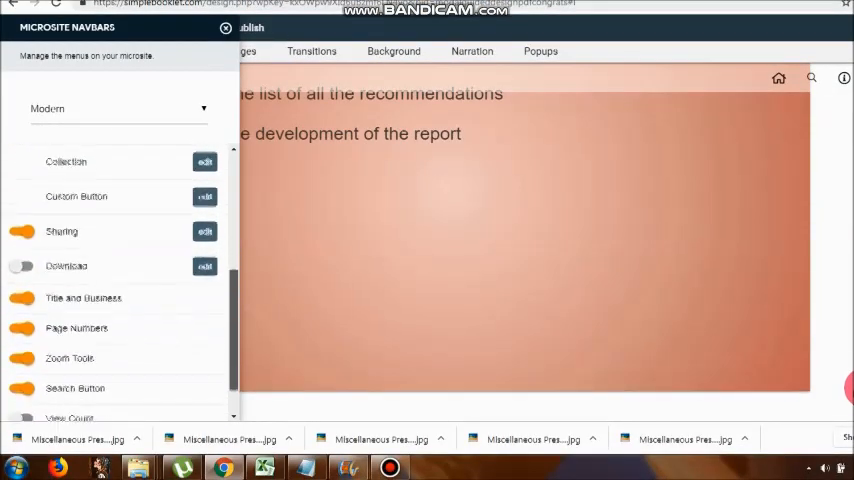
scroll(down, 3)
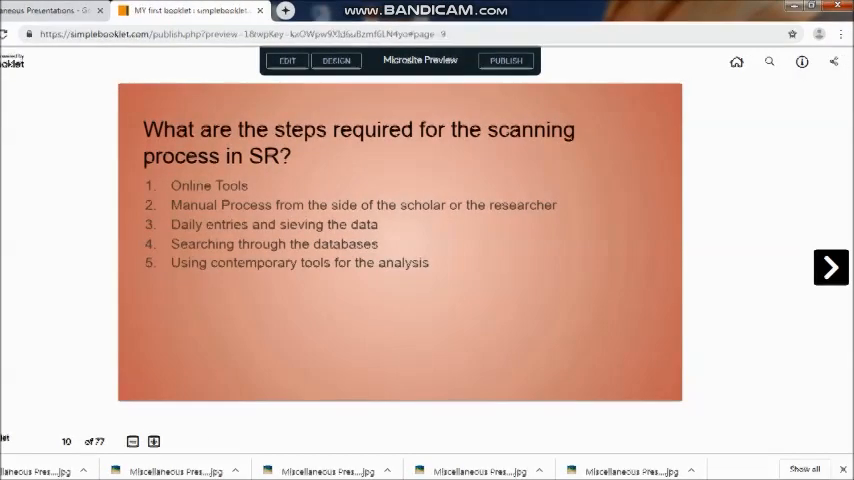
Launch the live 'MY first booklet' microsite at its public URL via Publish/share
scroll(down, 3)
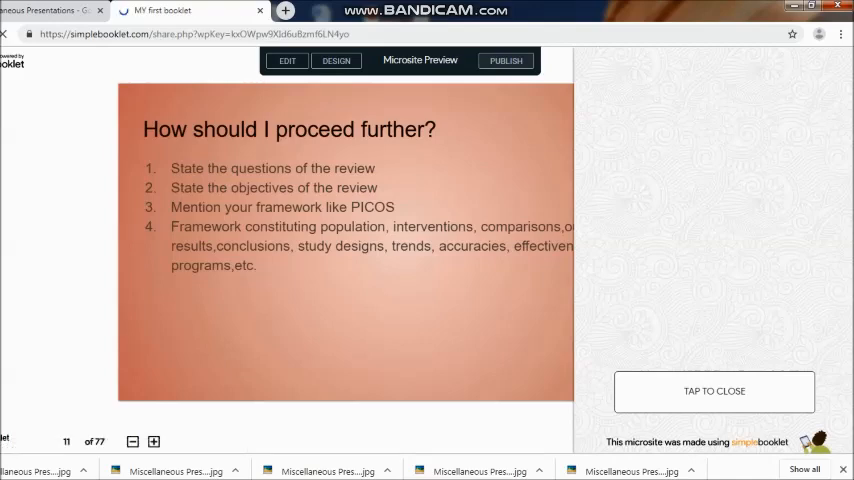
click(506, 60)
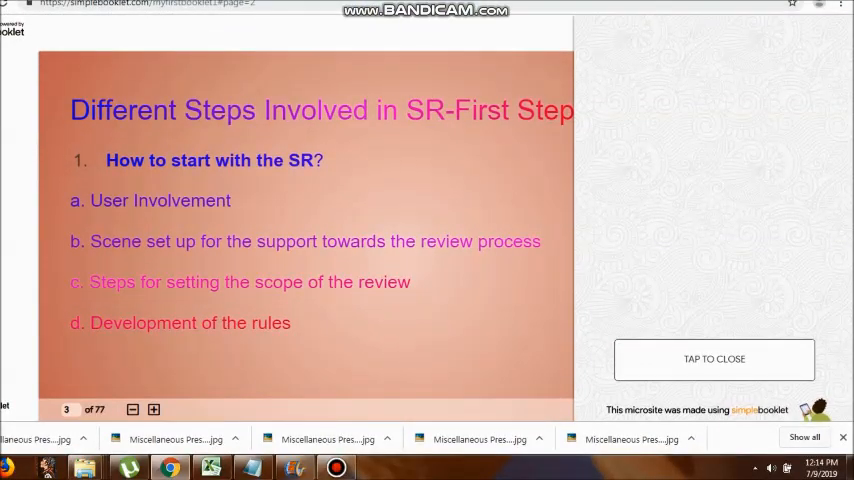
Dismiss the branding overlay and advance two pages through the early SR steps slides
click(714, 359)
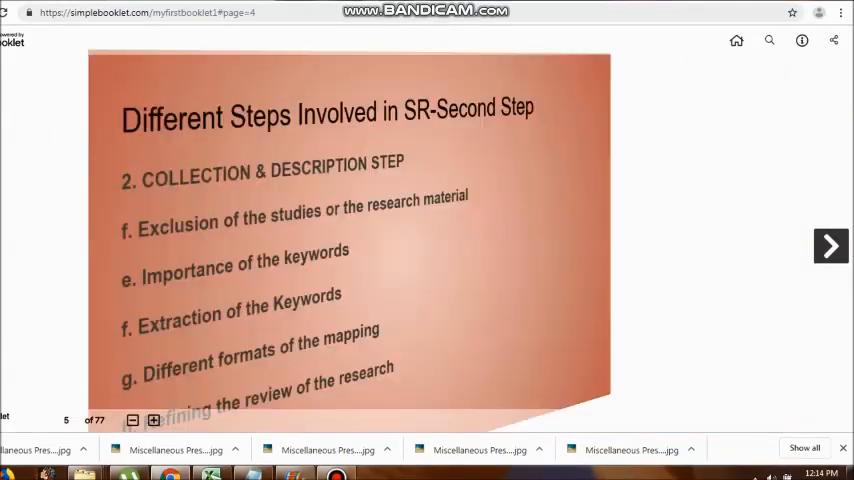
click(830, 246)
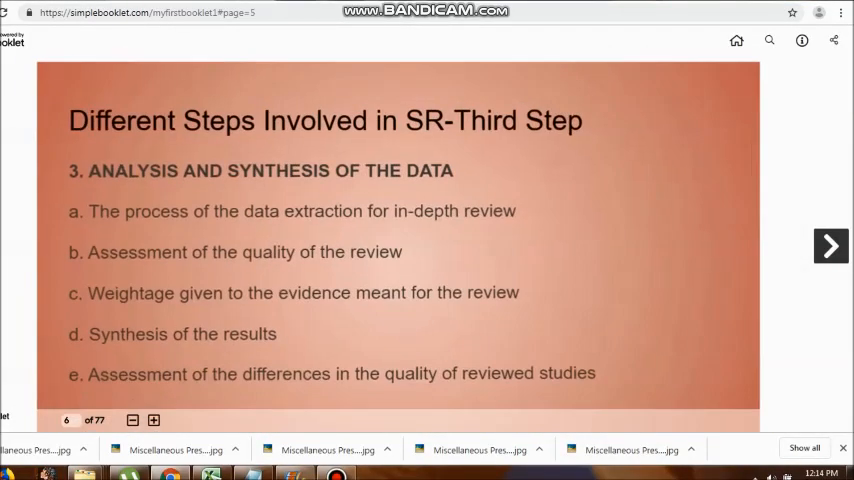
click(830, 246)
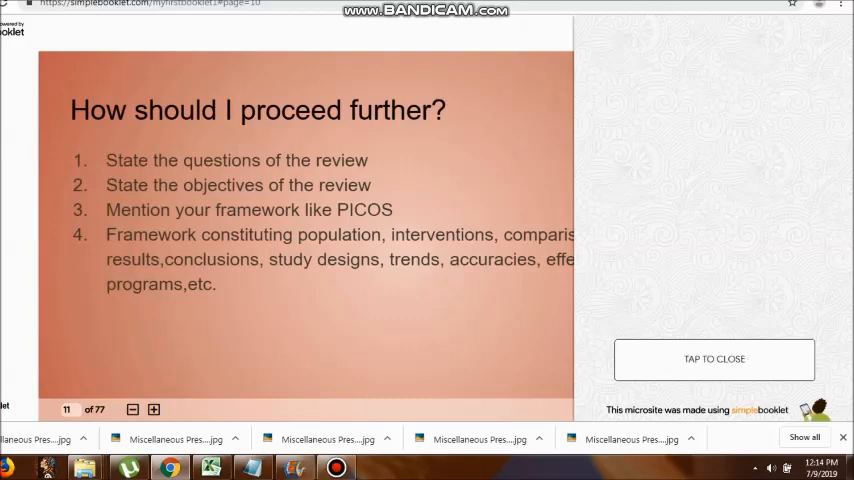
Close the overlay again and page forward to 'Quality Of The Existing Review' questions 9–12
click(714, 359)
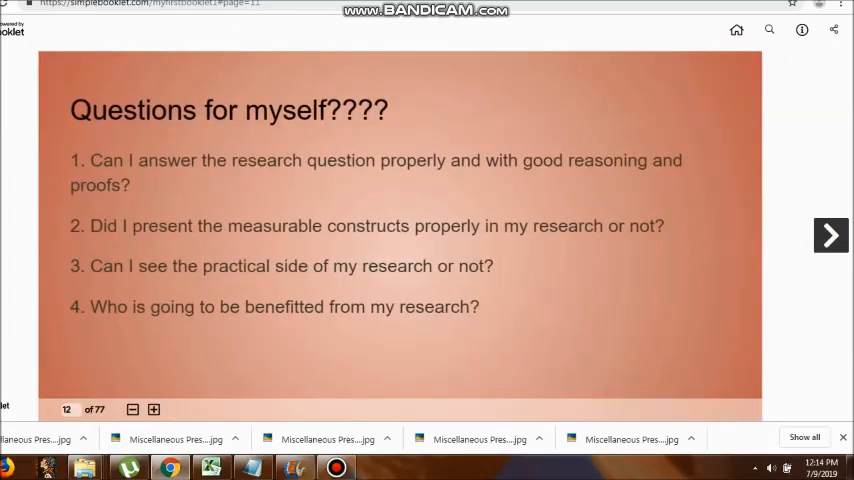
click(830, 234)
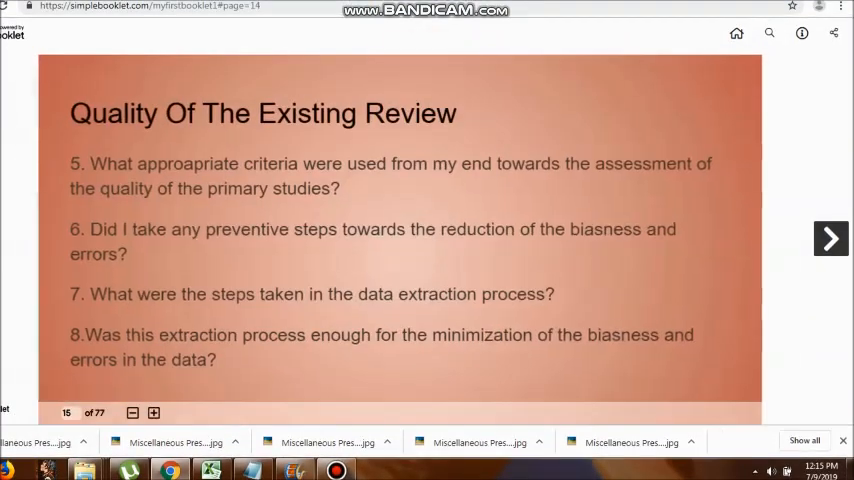
click(830, 238)
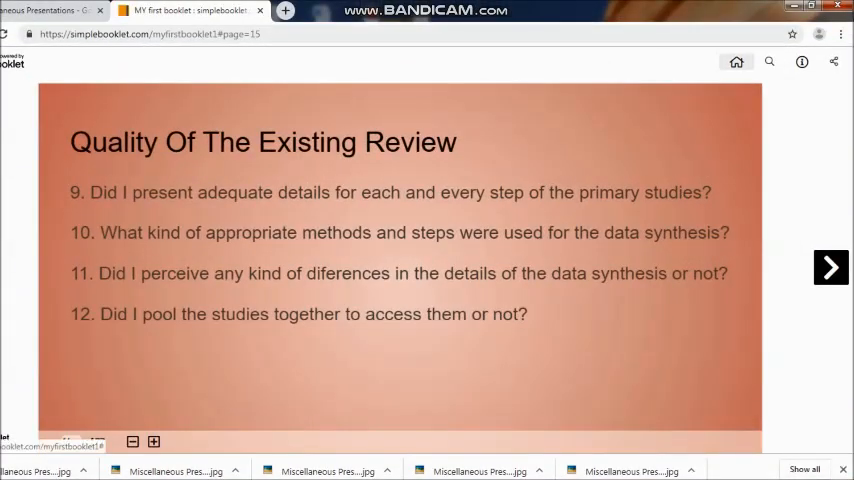